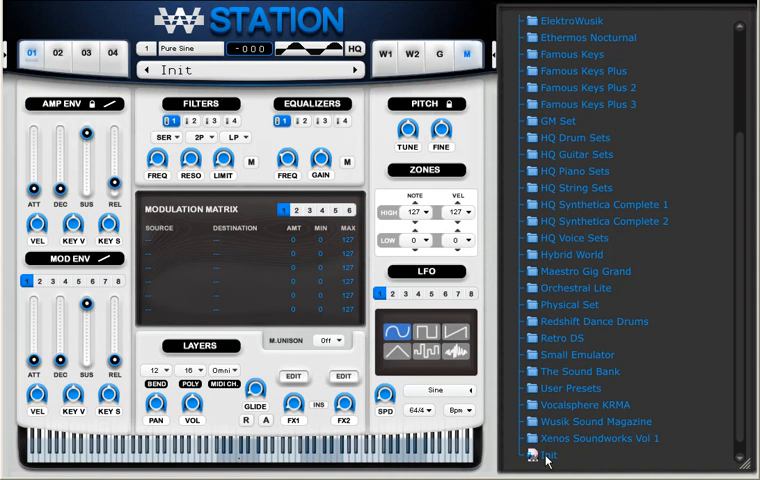
Step: Load the Init patch and switch the browser to WS SoundSets to load Saw into layer 1
left_click(545, 456)
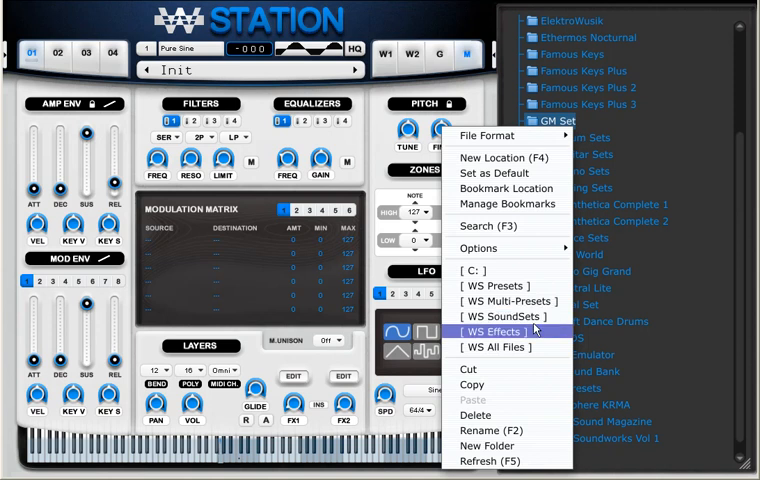
left_click(502, 331)
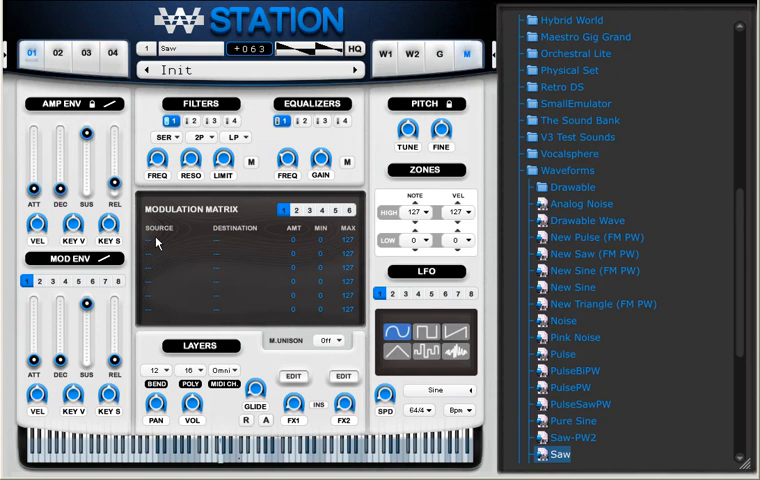
Step: Route Mod LFO 1 to O1 Filter1 Freq and set LFO 1 rate to 1/4
right_click(158, 243)
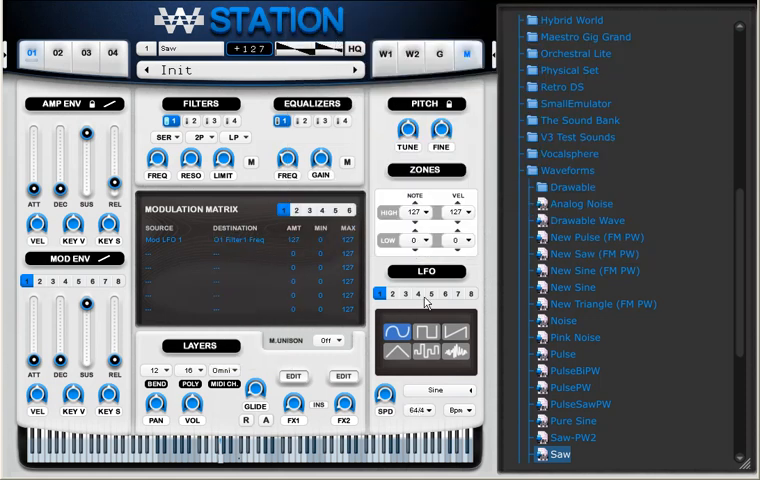
left_click(420, 411)
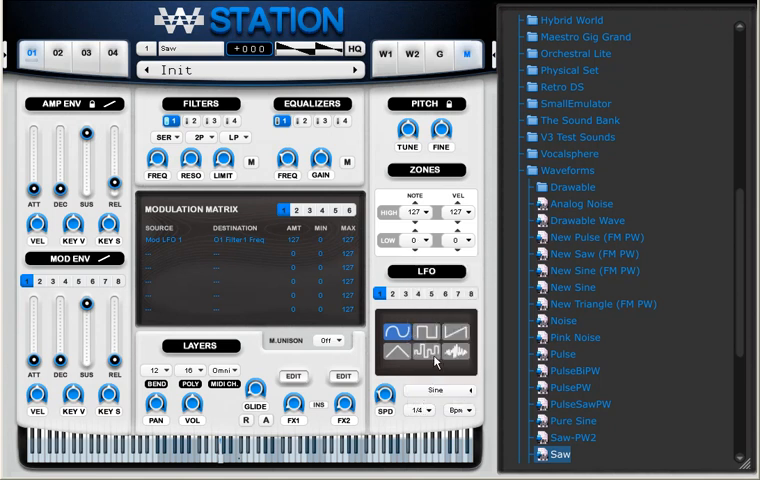
left_click(461, 331)
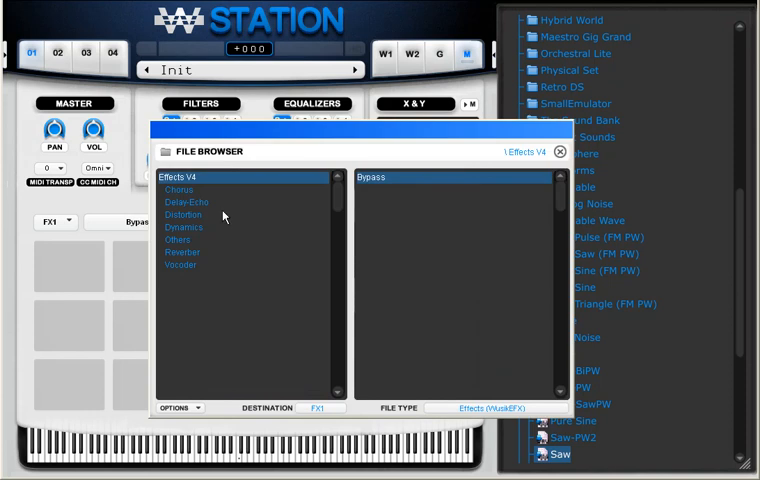
Step: Load Double Chorus from the Chorus folder into the FX1 slot
left_click(180, 190)
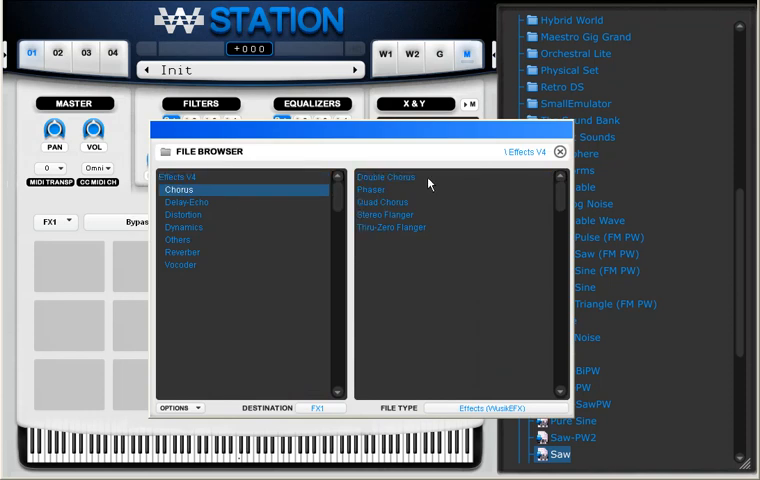
double_click(386, 177)
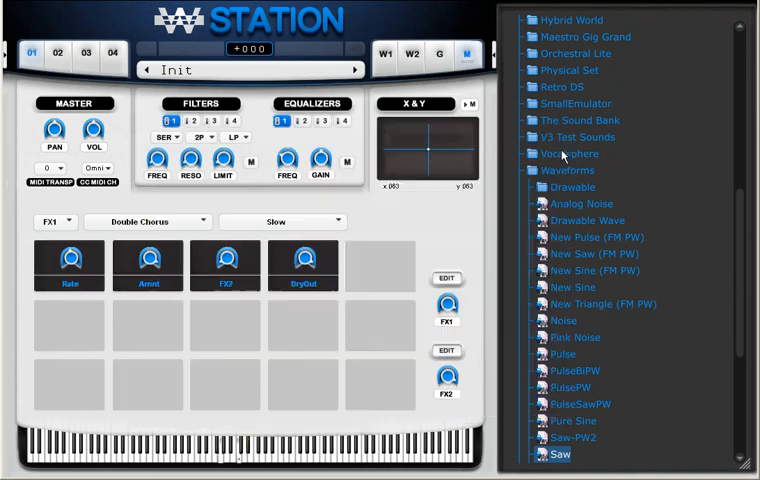
mouse_move(88, 263)
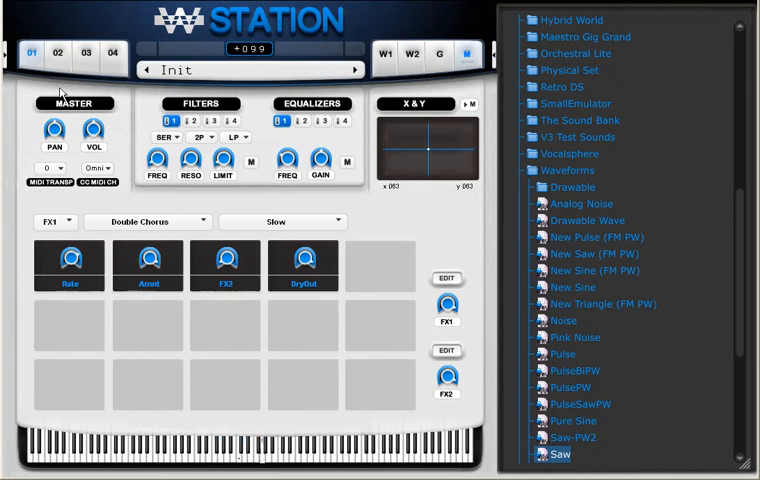
Step: On layer tab 01, set the second matrix route to Mod LFO 2 → O1 Filter2 Freq
left_click(31, 53)
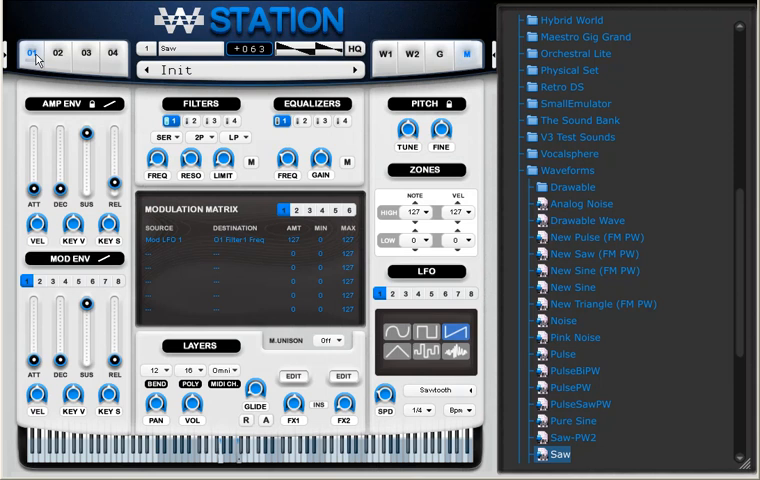
mouse_move(676, 155)
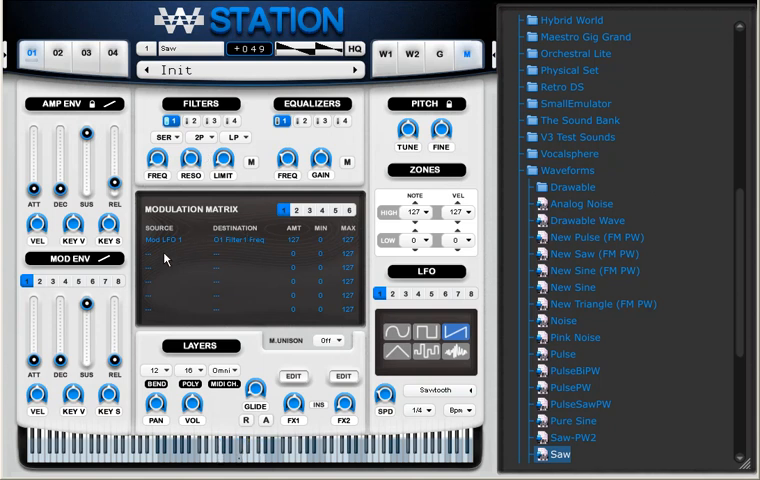
right_click(180, 247)
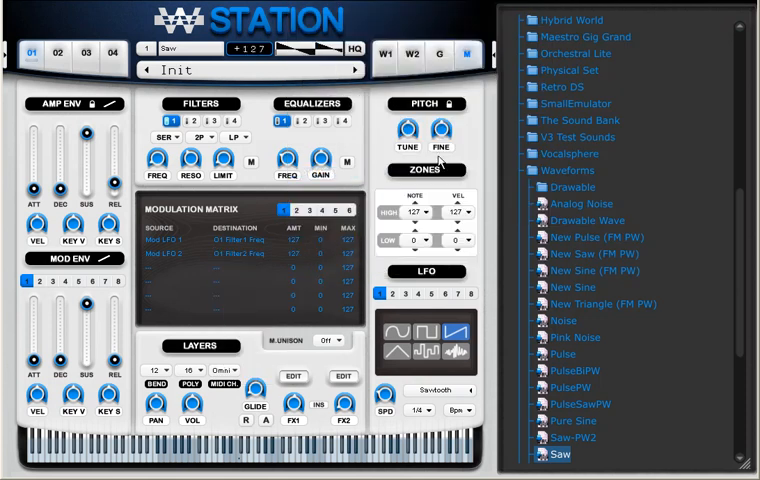
left_click(172, 137)
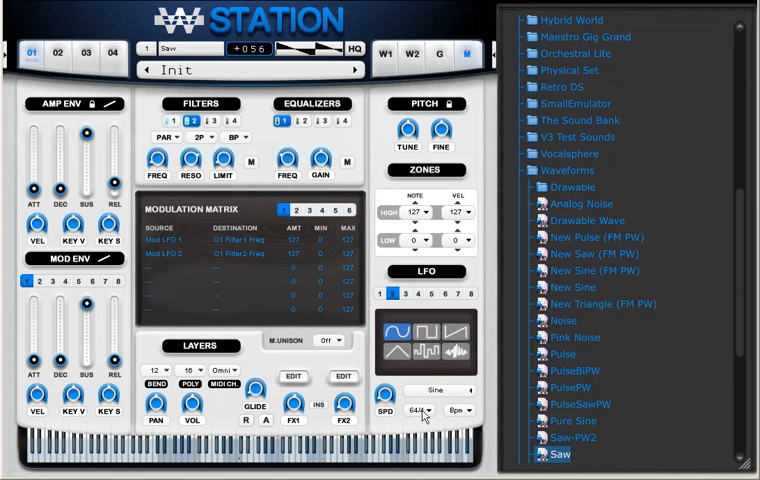
Step: Set LFO 2 rate to 2/4 and make CC 0 the third route's source
left_click(423, 411)
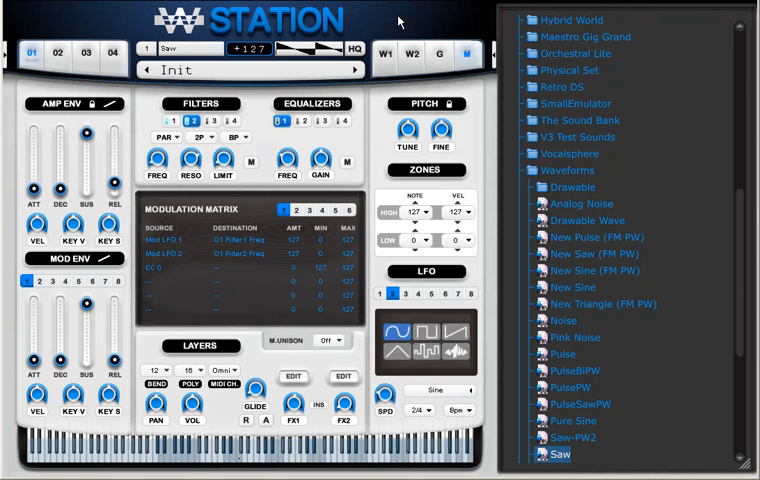
mouse_move(348, 274)
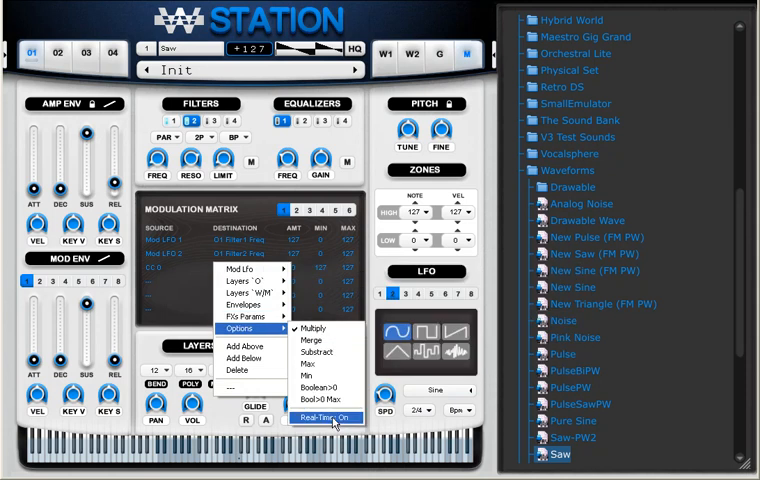
Step: Enable Real-Time On for the CC 0 route and target O1 Filter2 Volume
left_click(324, 413)
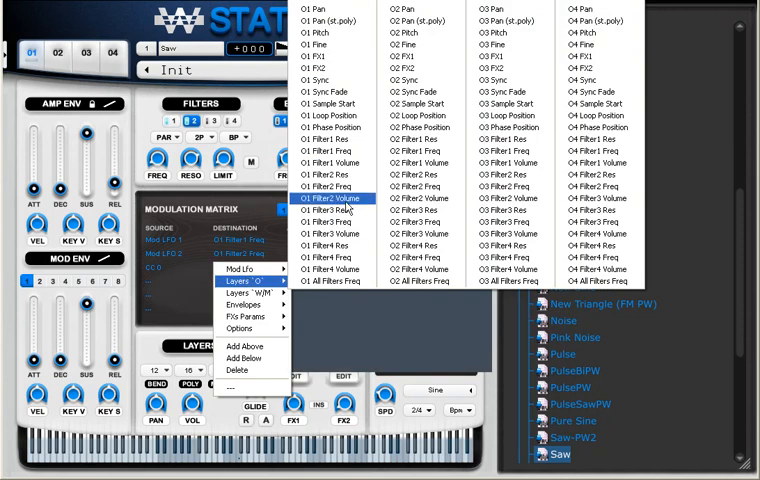
left_click(330, 198)
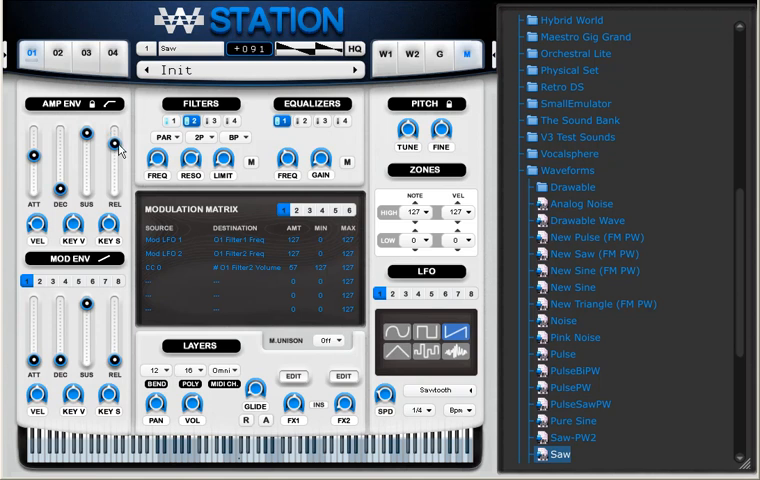
Step: Load Choirs00 from Artvera NewAge Collection > Choirs and shorten the amp envelope attack
scroll("down", 3)
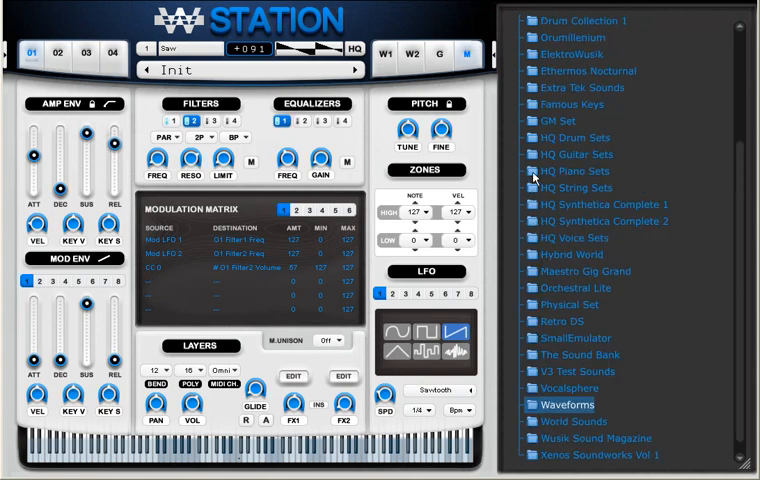
scroll("up", 3)
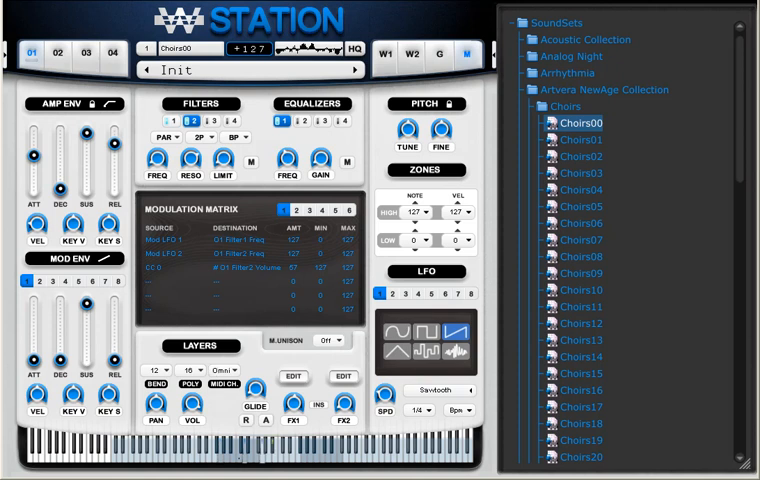
mouse_move(258, 97)
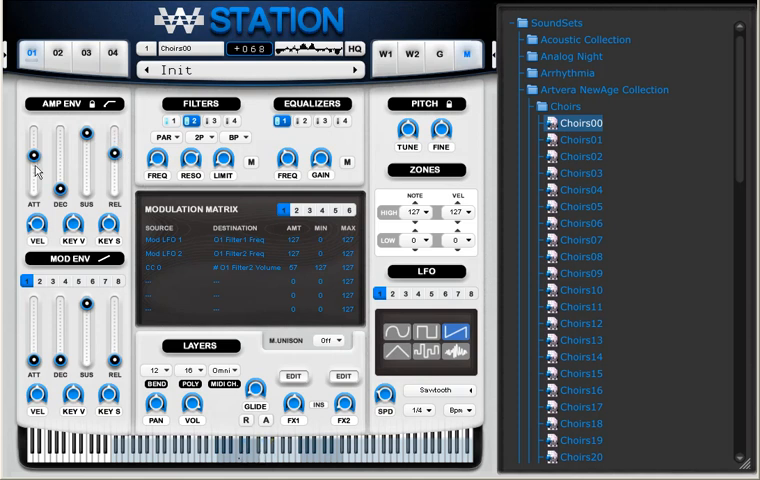
left_click_drag(33, 155, 33, 165)
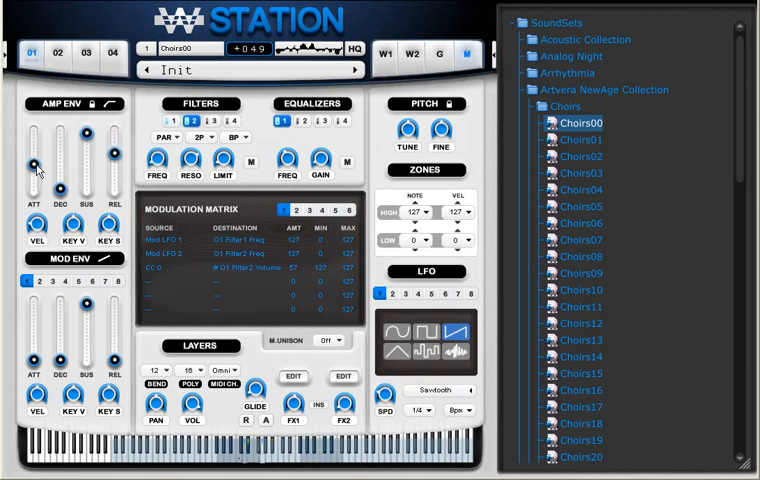